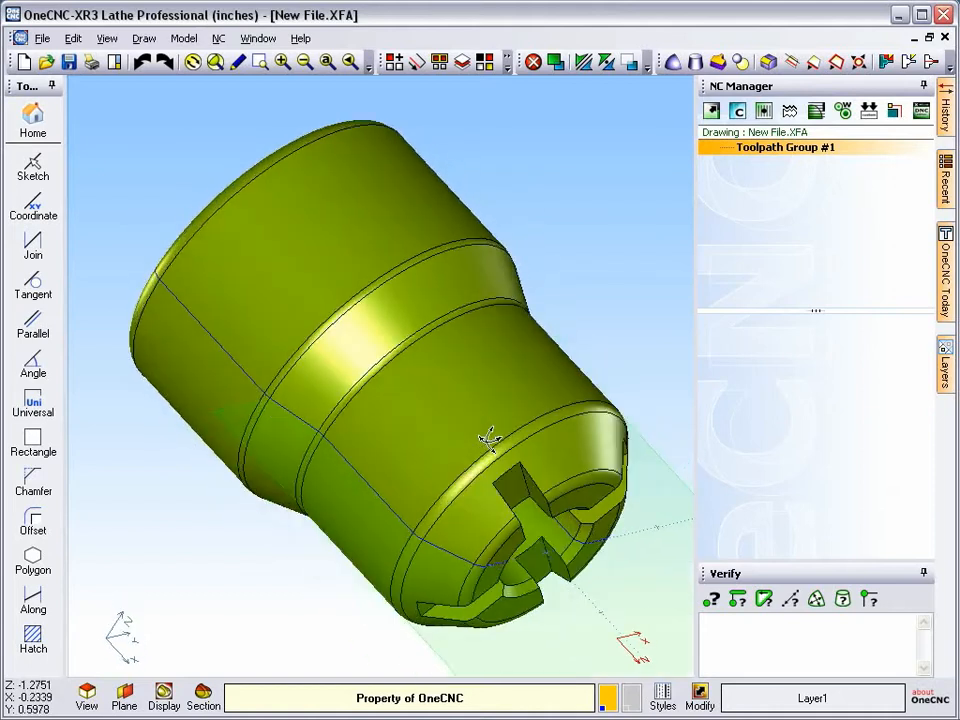
Start single-edge extraction with fitting accuracy 0.0001 after inspecting the slotted end
{"action": "left_click_drag", "start_coordinate": [486, 440], "coordinate": [280, 260]}
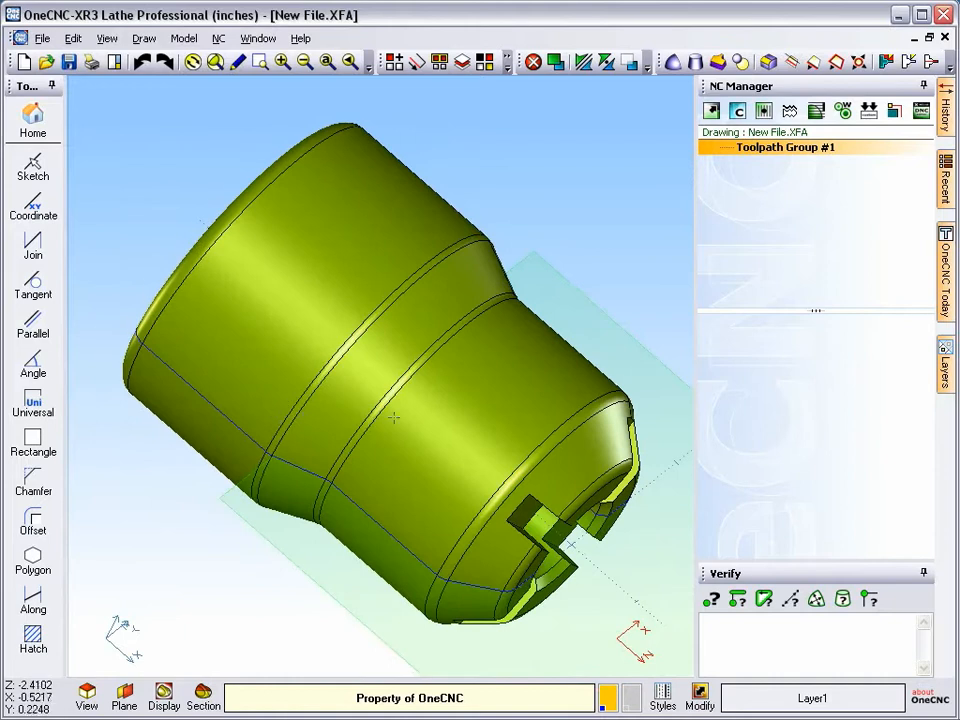
{"action": "left_click_drag", "start_coordinate": [390, 418], "coordinate": [486, 408]}
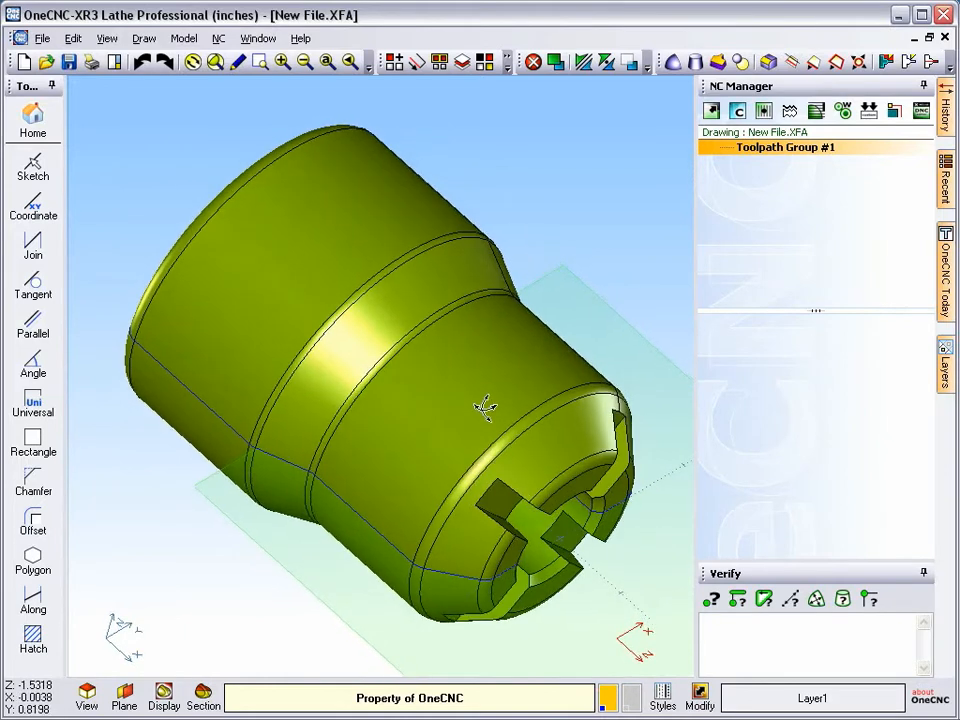
{"action": "left_click_drag", "start_coordinate": [486, 404], "coordinate": [420, 330]}
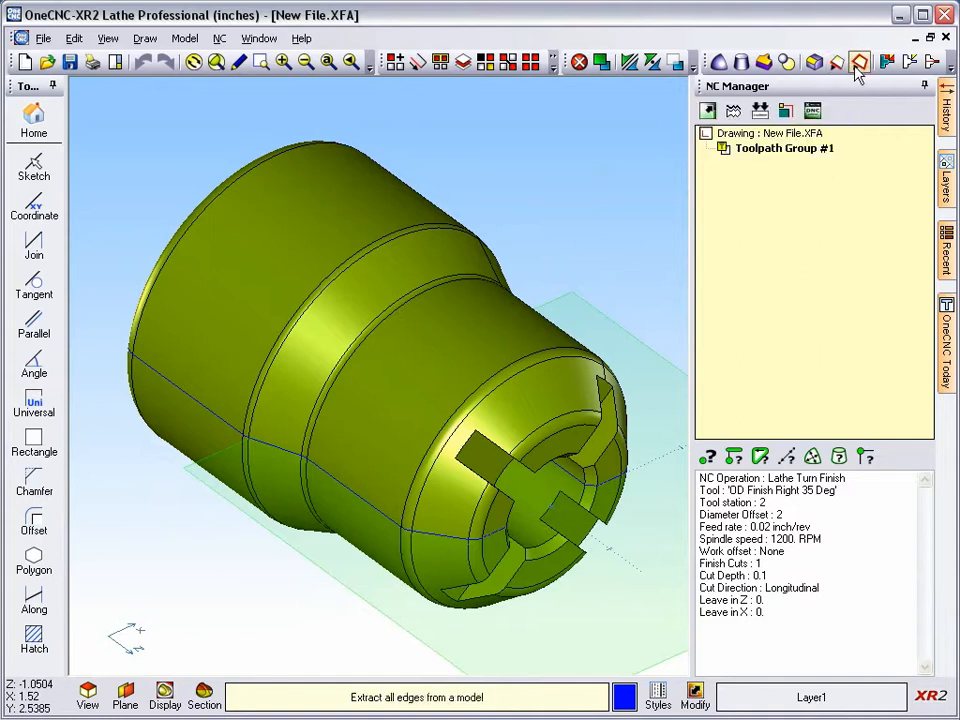
{"action": "mouse_move", "coordinate": [836, 62]}
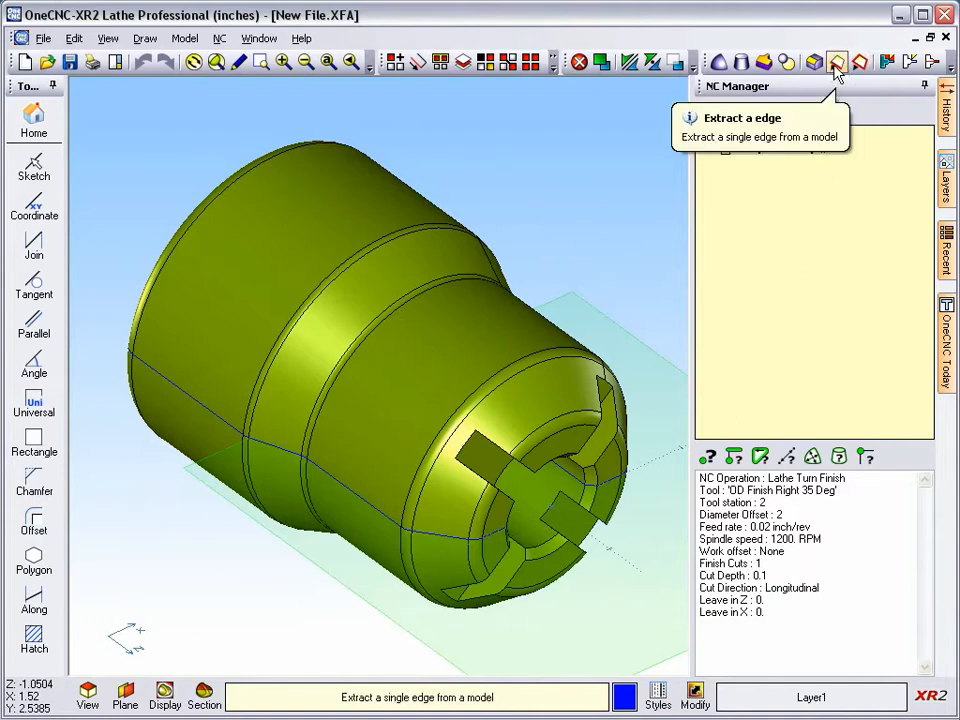
{"action": "left_click", "coordinate": [836, 62]}
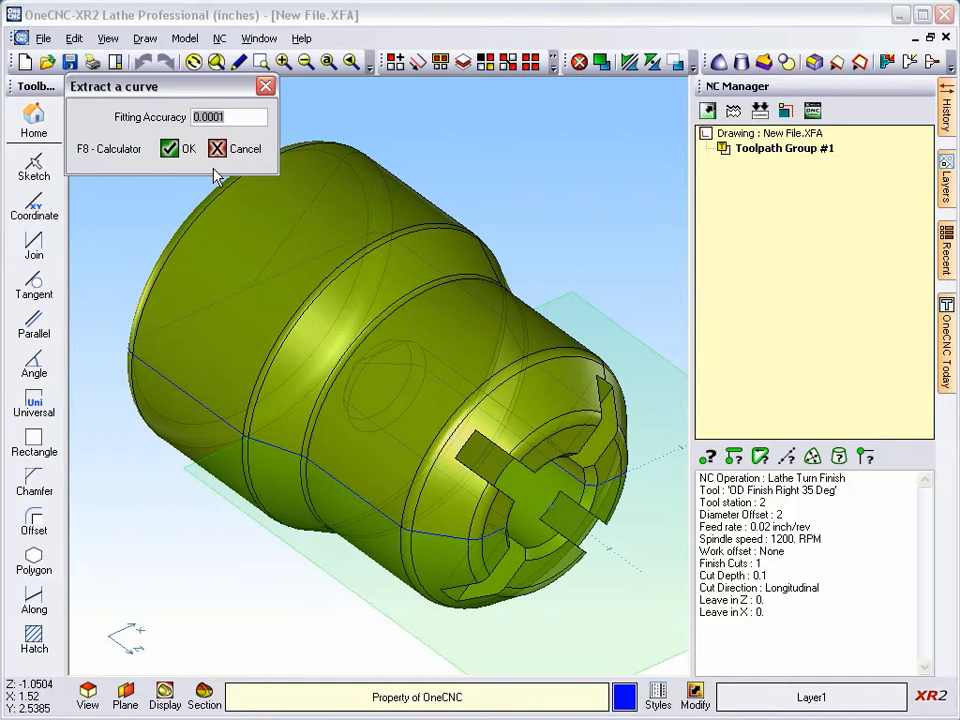
{"action": "left_click", "coordinate": [178, 148]}
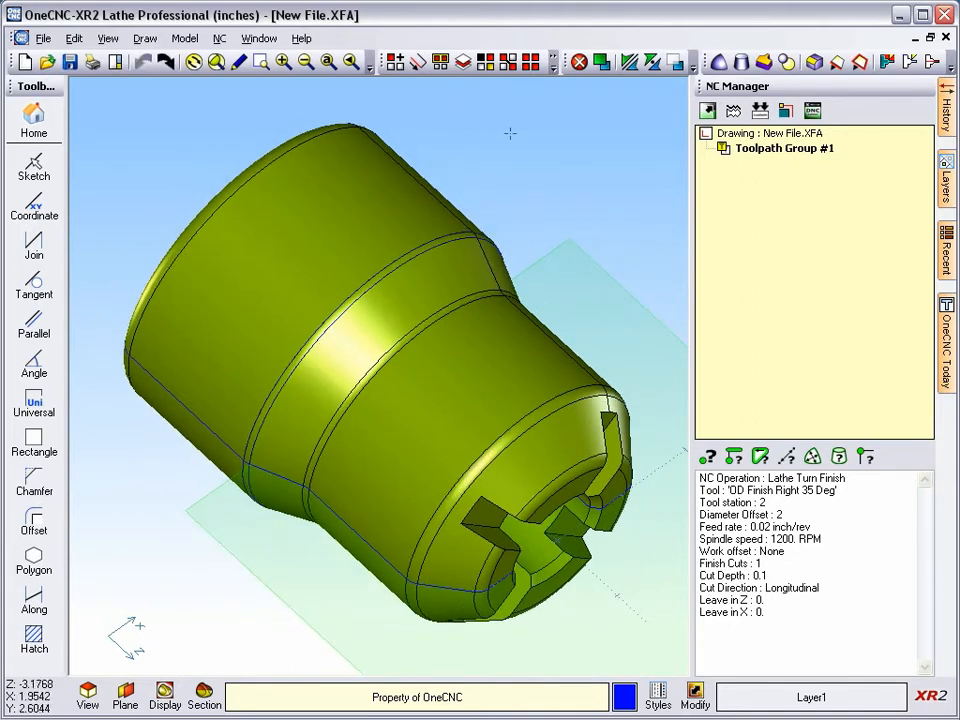
Extract all model edges by picking the solid lathe part
{"action": "left_click", "coordinate": [860, 62]}
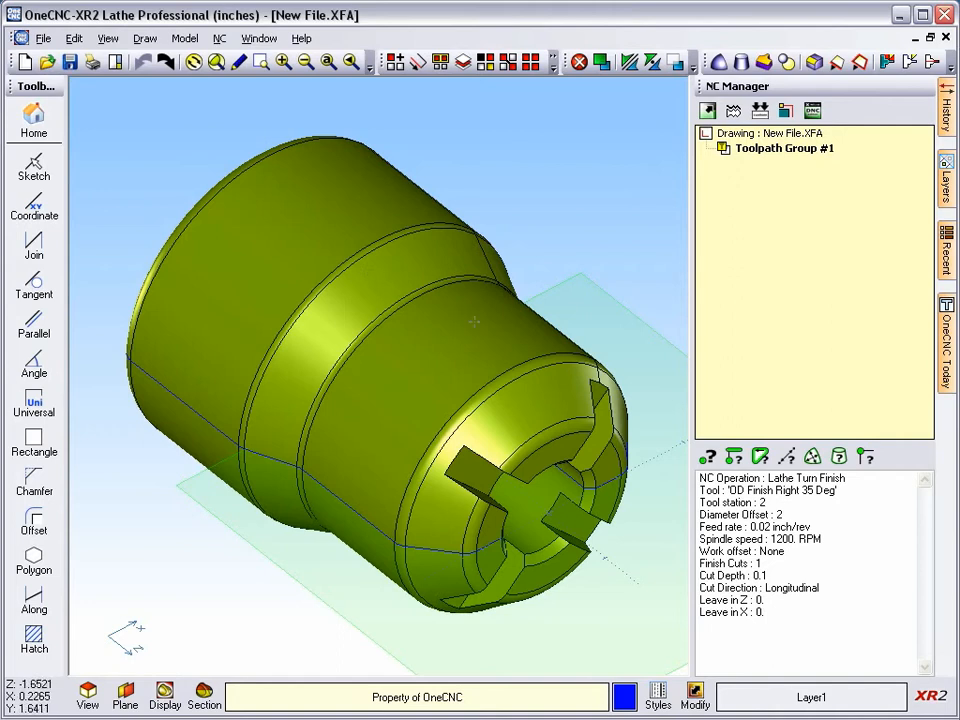
{"action": "left_click", "coordinate": [858, 62]}
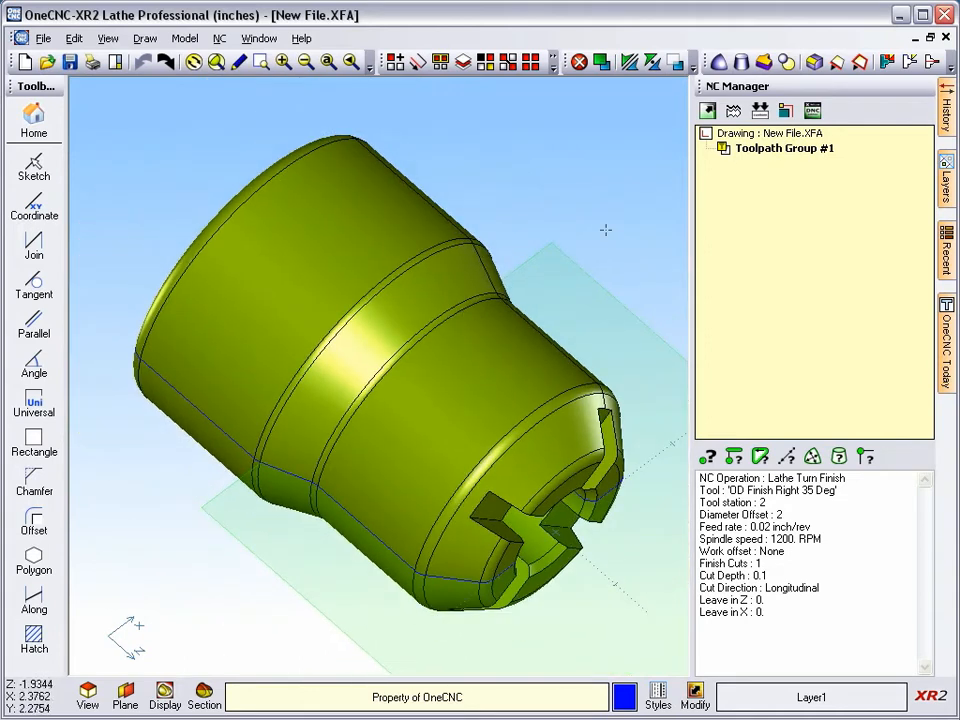
{"action": "mouse_move", "coordinate": [860, 62]}
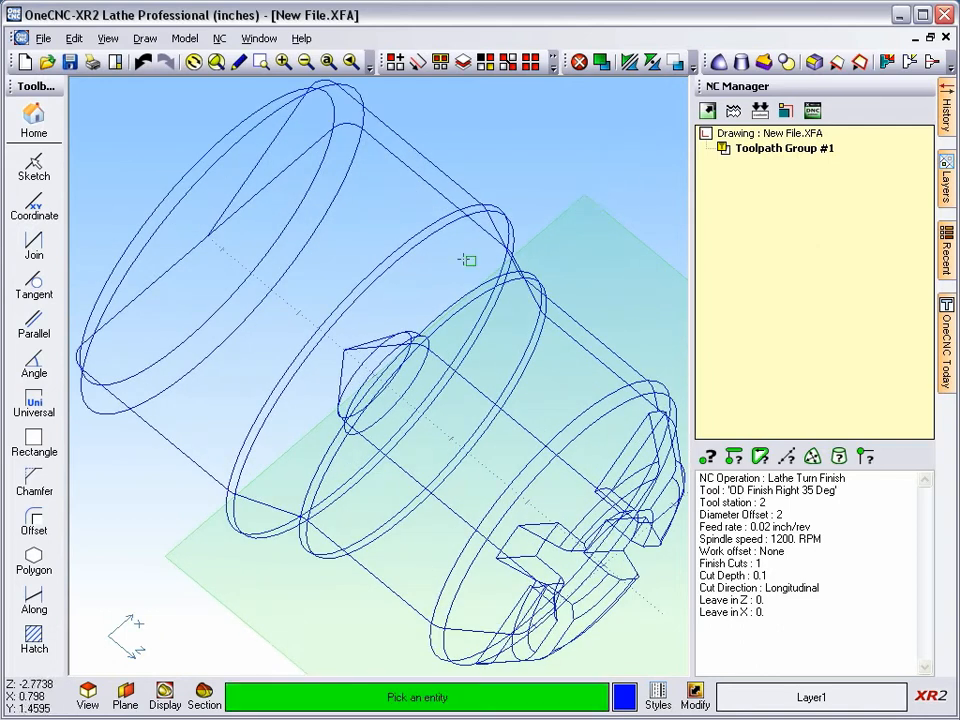
Pick the solid in the wireframe to blank it
{"action": "left_click", "coordinate": [516, 288]}
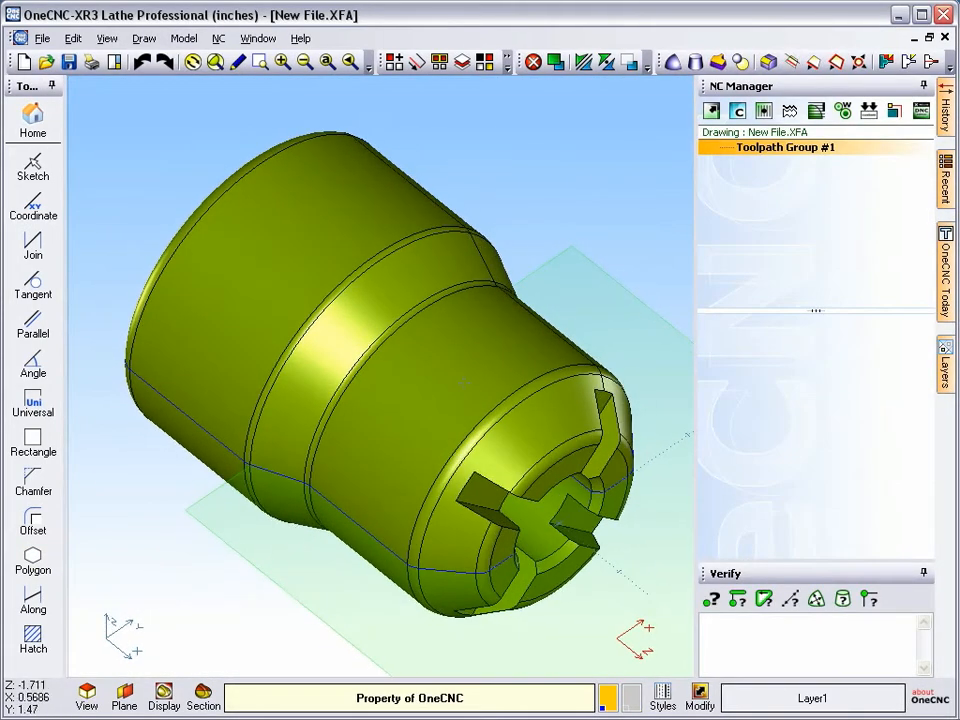
{"action": "mouse_move", "coordinate": [812, 62]}
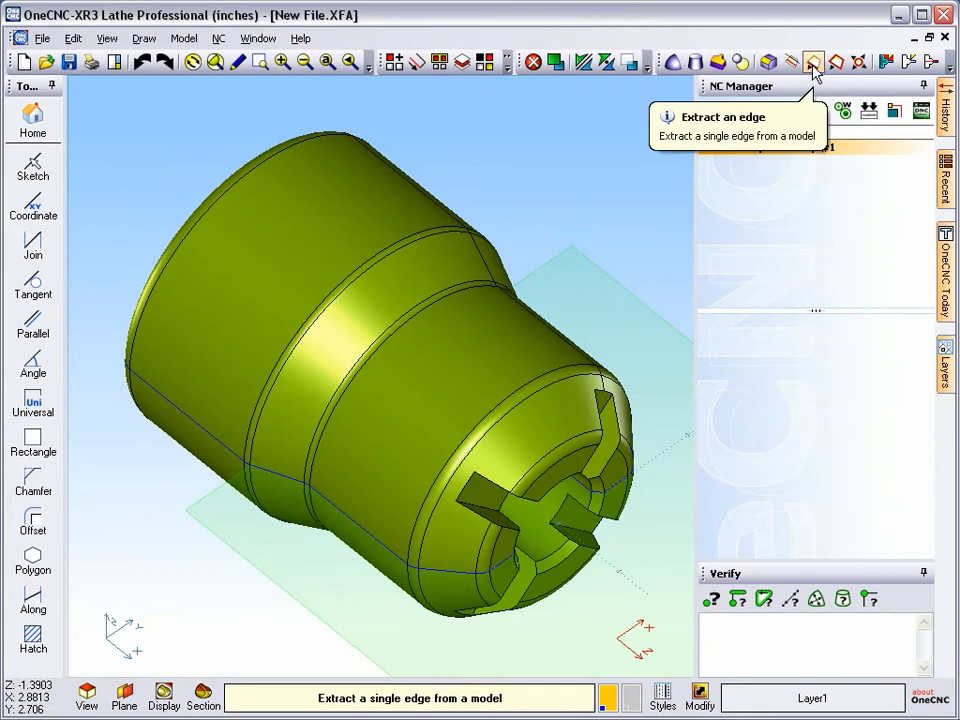
{"action": "left_click", "coordinate": [812, 62]}
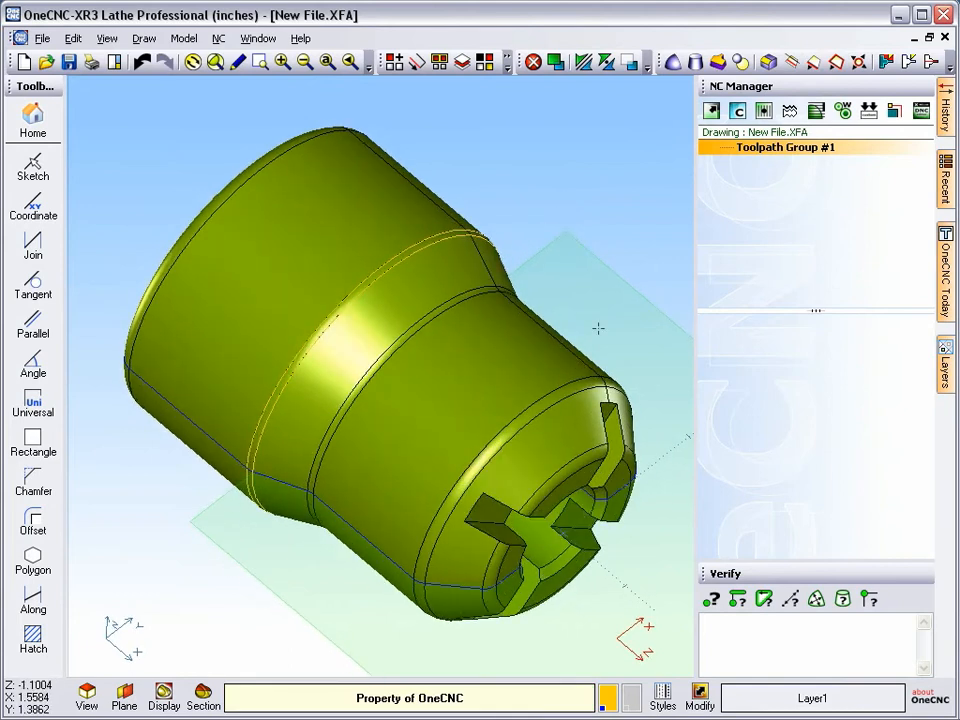
{"action": "mouse_move", "coordinate": [604, 268]}
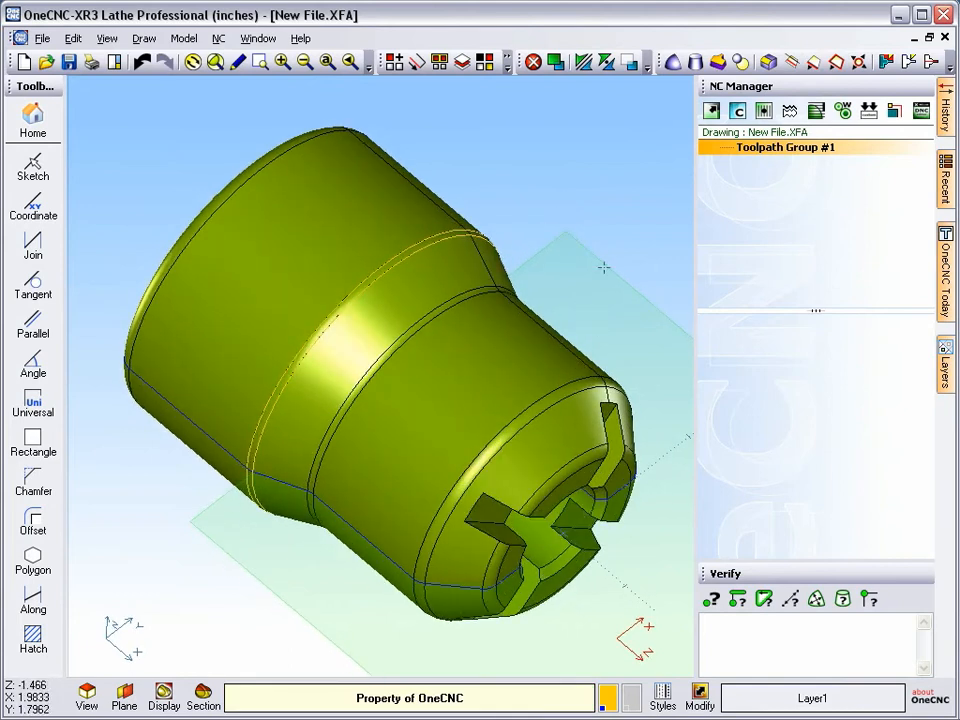
{"action": "mouse_move", "coordinate": [810, 62]}
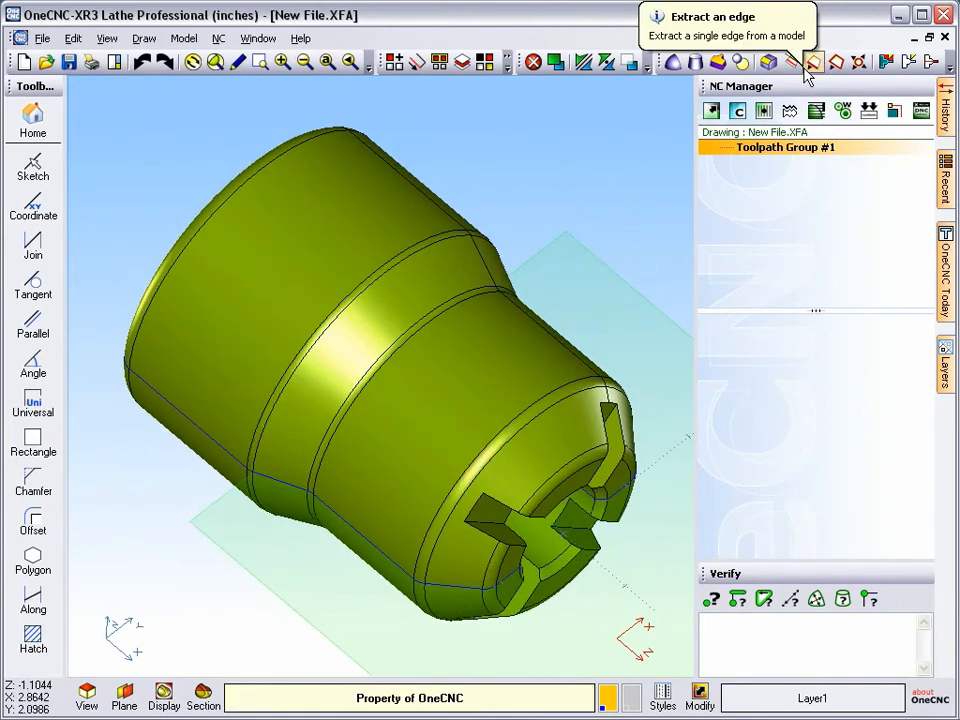
{"action": "mouse_move", "coordinate": [836, 62]}
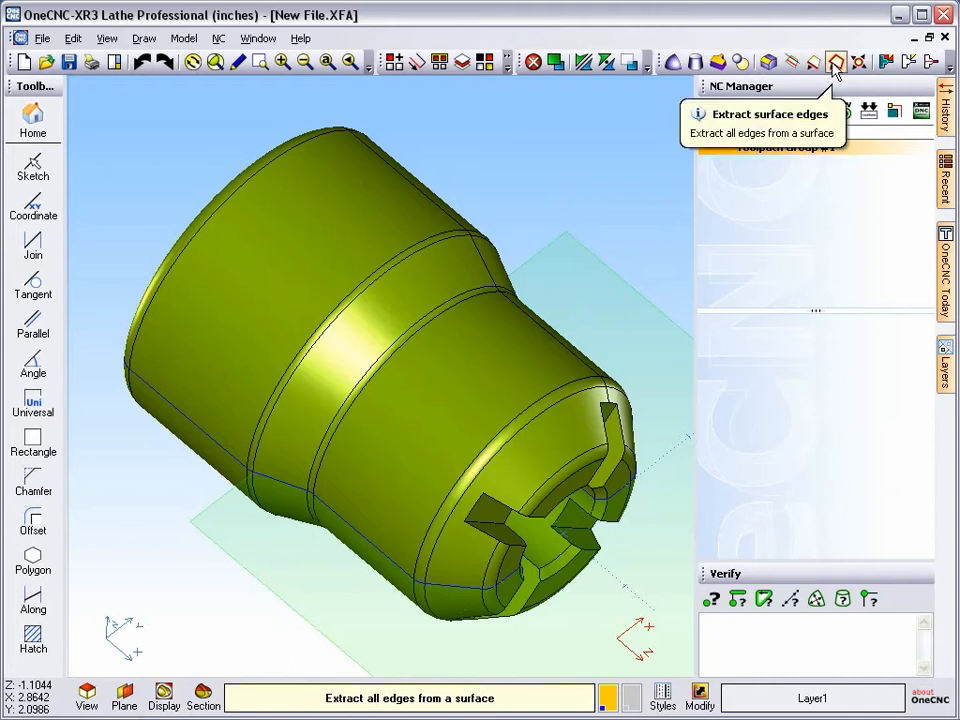
Start surface edge extraction and zoom in on the slotted end
{"action": "left_click", "coordinate": [836, 62]}
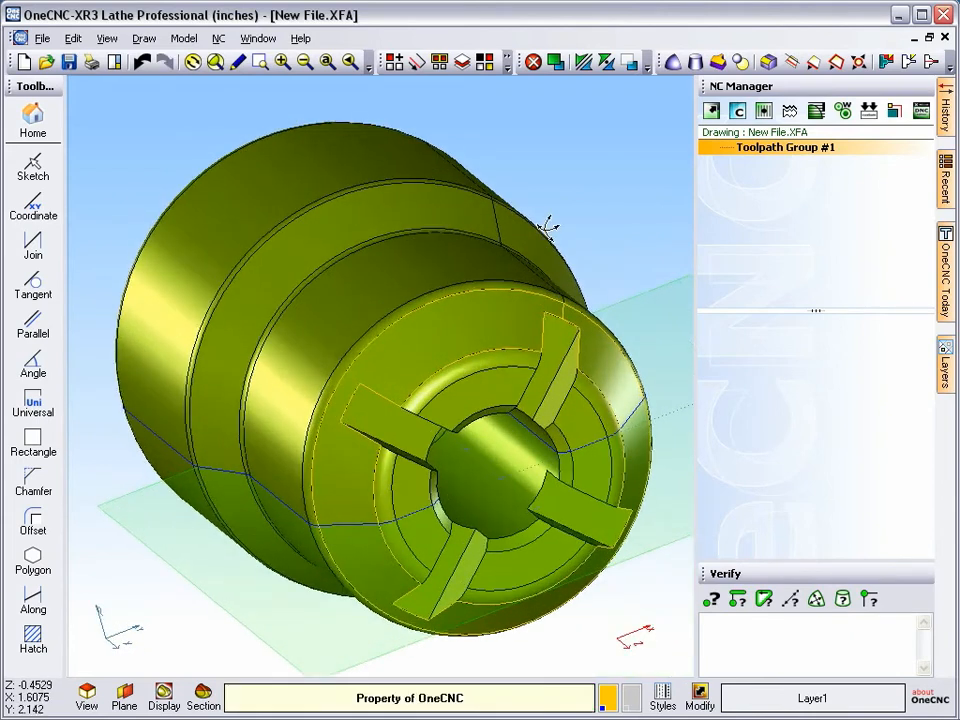
{"action": "scroll", "scroll_direction": "up", "scroll_amount": 3}
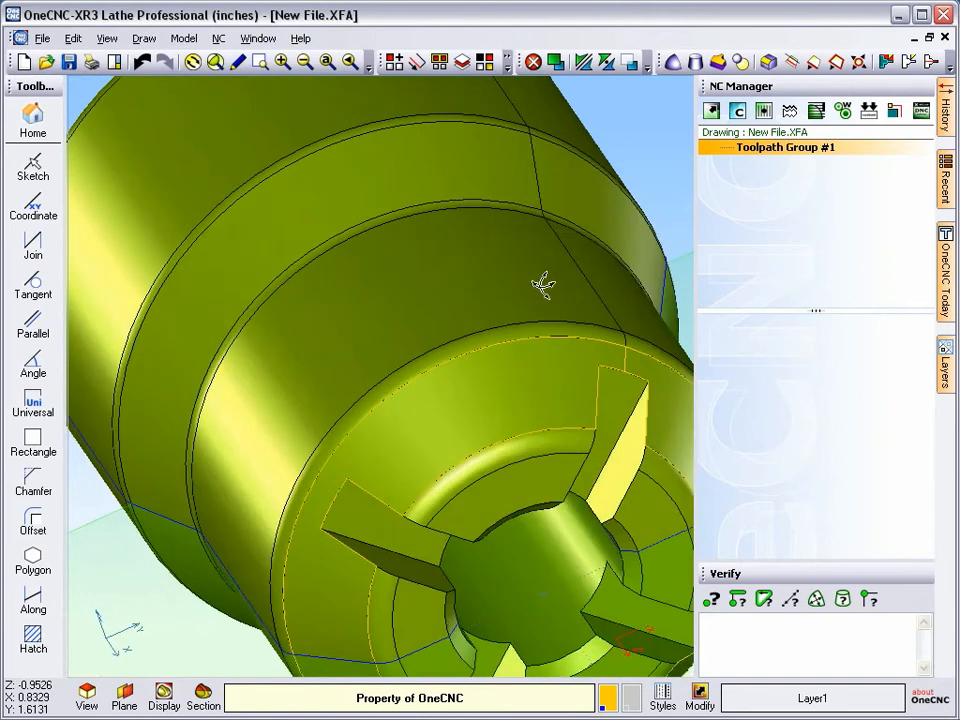
{"action": "left_click_drag", "start_coordinate": [544, 284], "coordinate": [636, 236]}
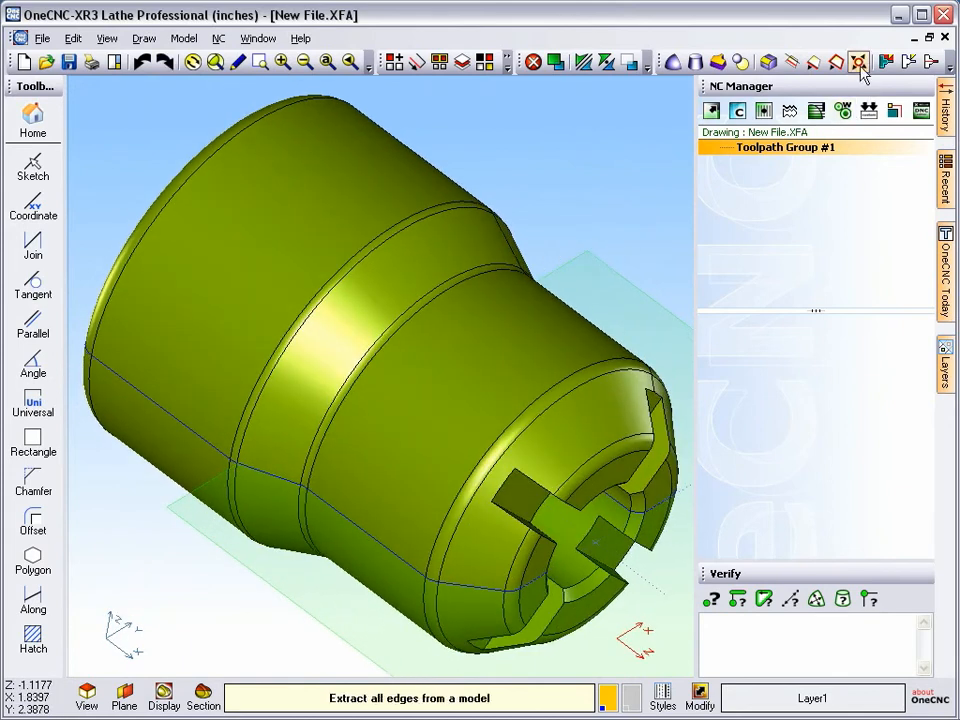
{"action": "mouse_move", "coordinate": [856, 62]}
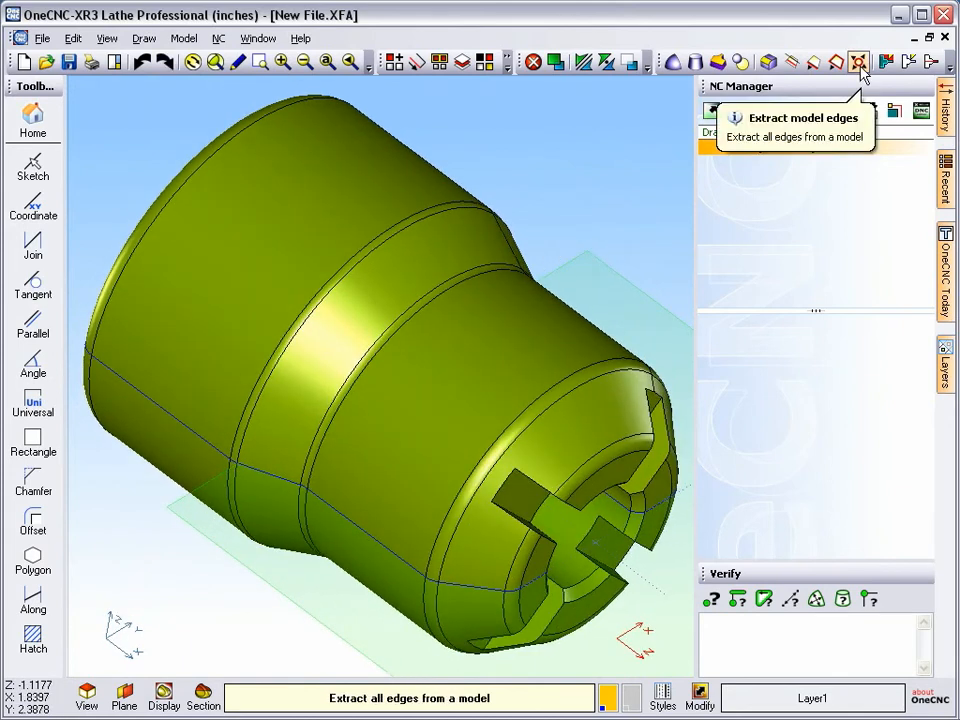
Extract all edges from the solid model
{"action": "left_click", "coordinate": [856, 62]}
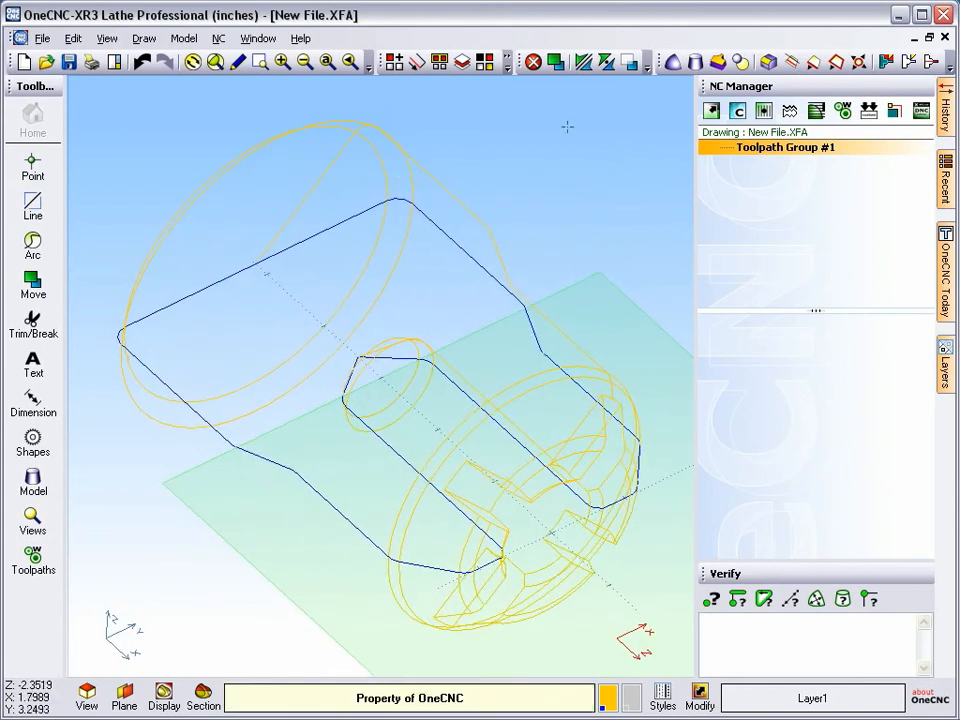
Bring up the Layers panel listing Layer1
{"action": "left_click", "coordinate": [944, 364]}
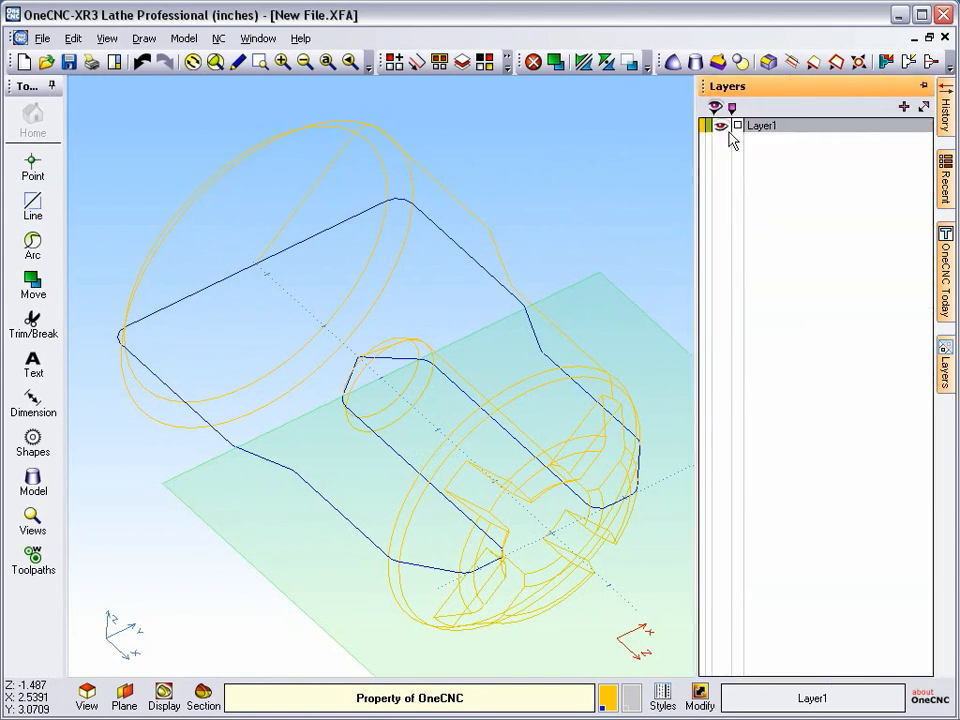